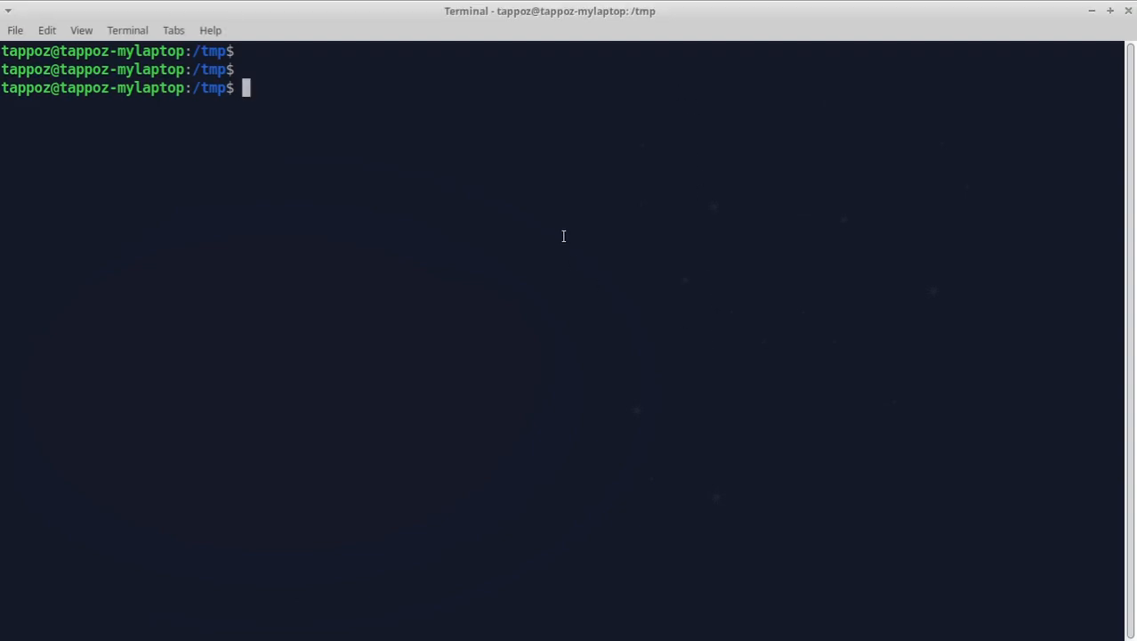
Run cargo new random_example in /tmp and change into the new folder
{"action": "type", "text": "ca"}
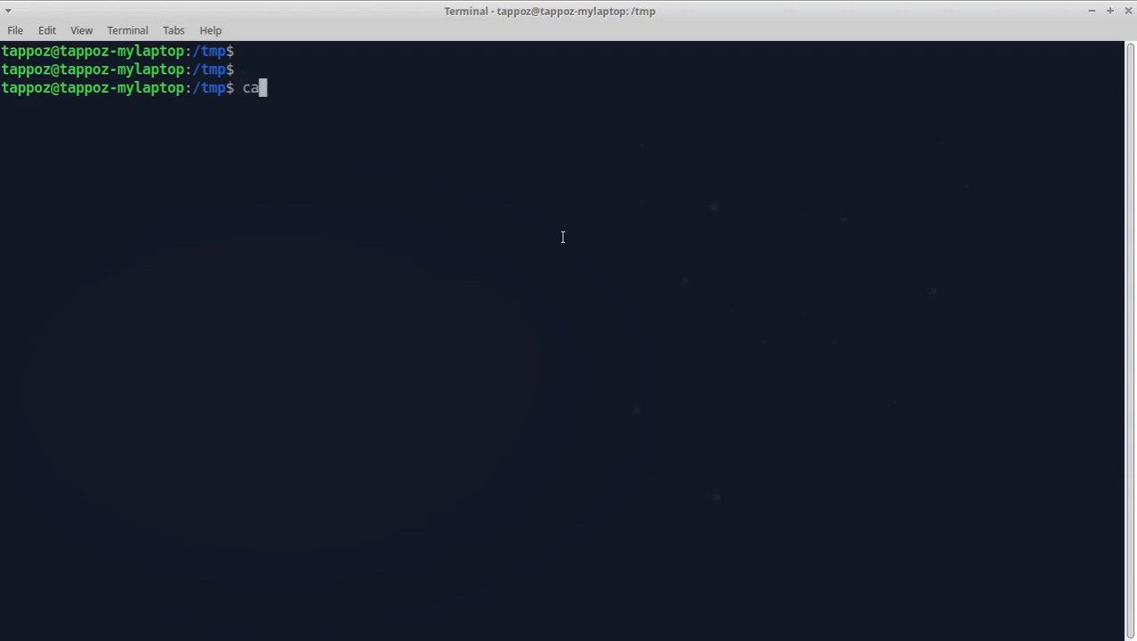
{"action": "type", "text": "rgo"}
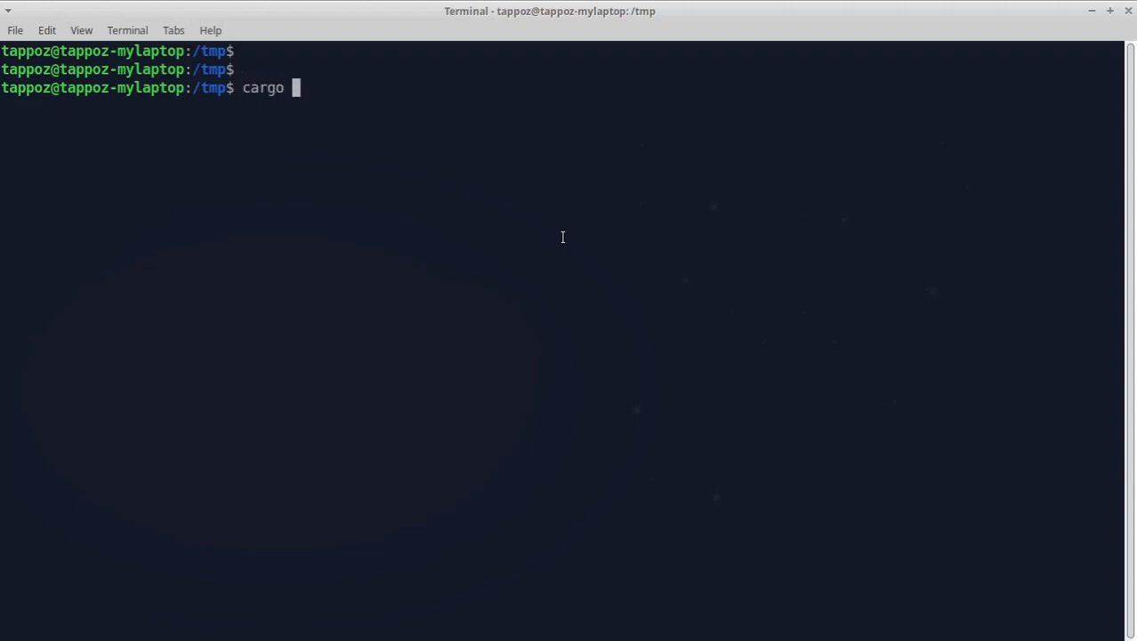
{"action": "type", "text": "new"}
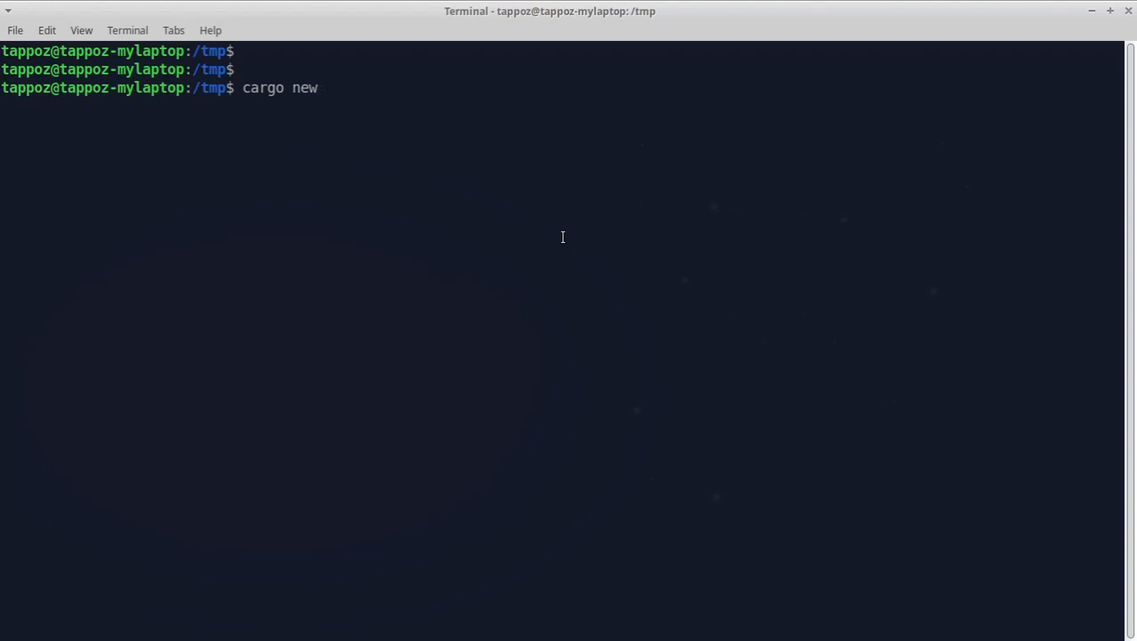
{"action": "type", "text": "random_example"}
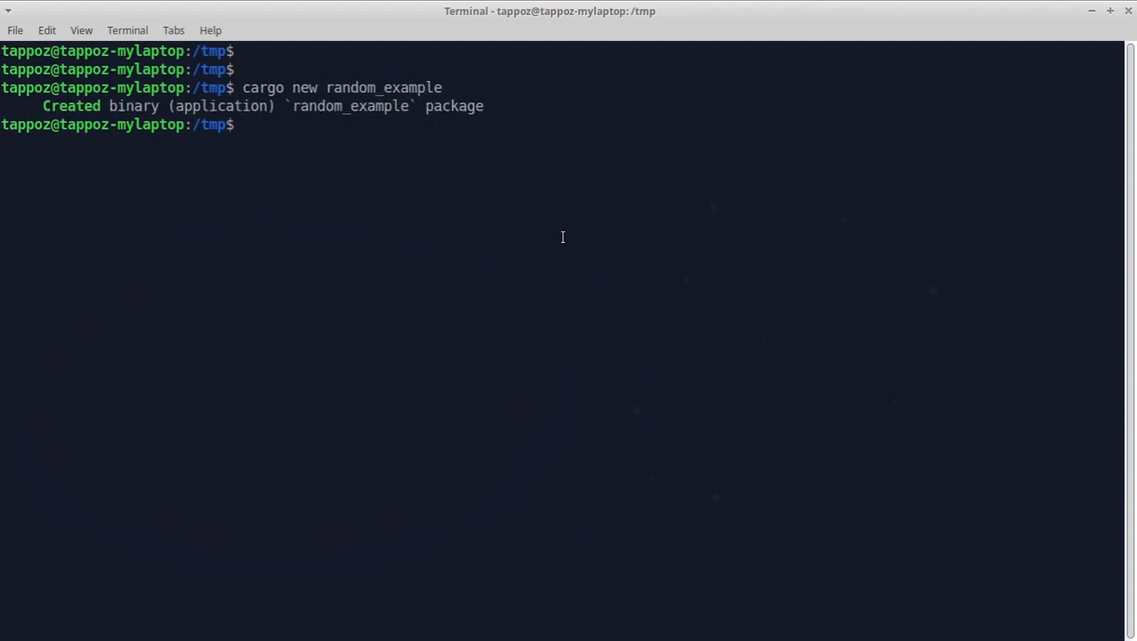
{"action": "type", "text": "cd random_example/"}
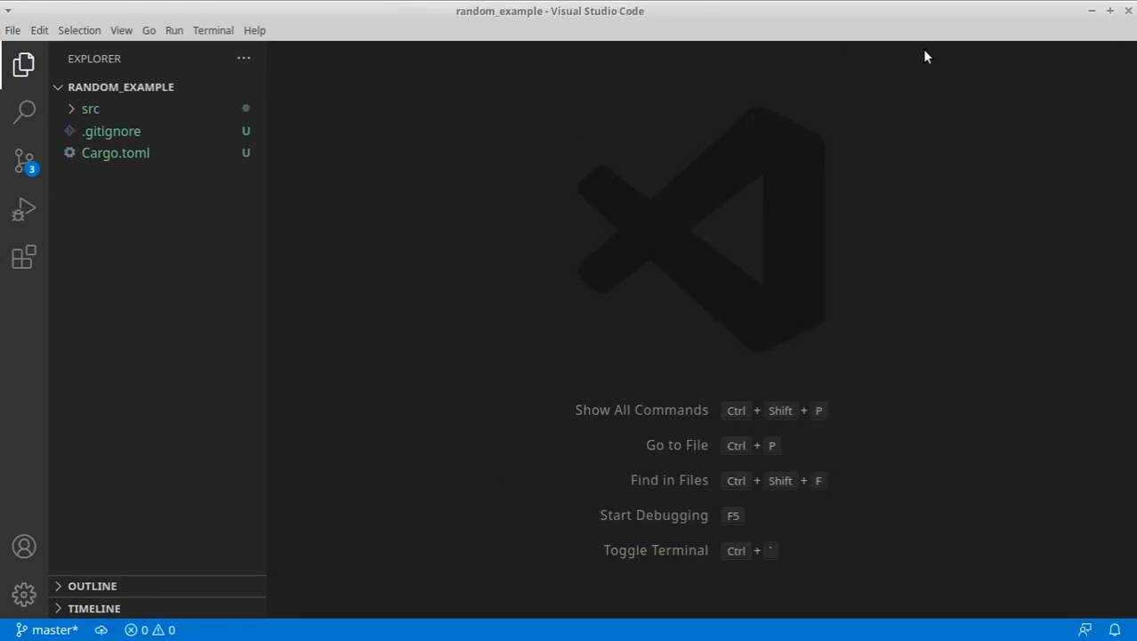
Add fastrand = "1.5.0" under [dependencies] in Cargo.toml
{"action": "left_click", "coordinate": [89, 109]}
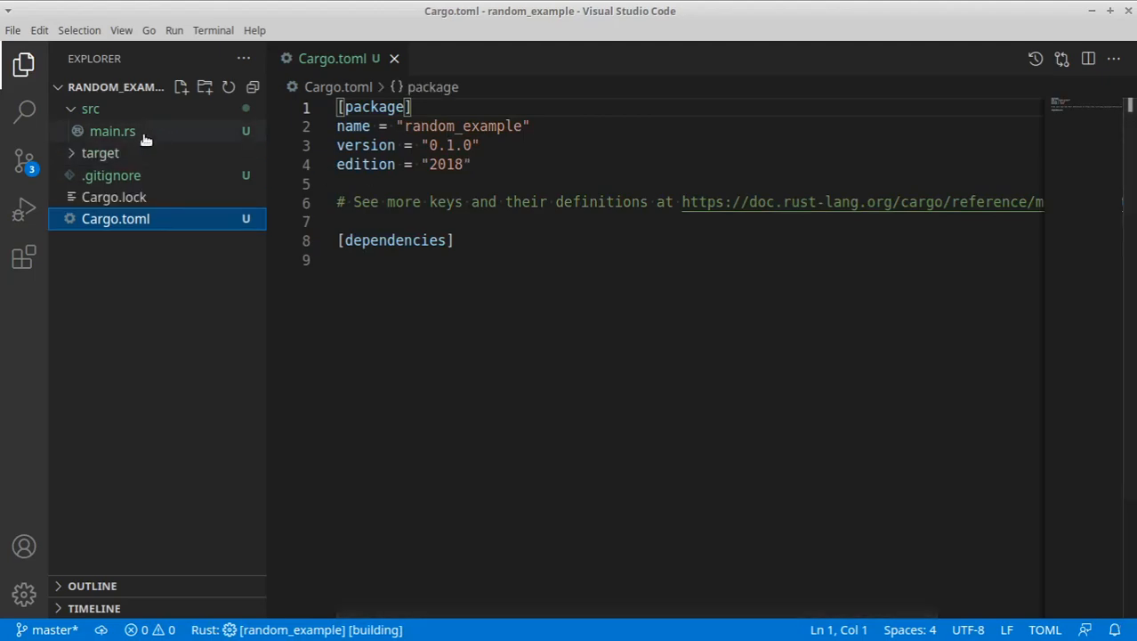
{"action": "left_click", "coordinate": [113, 132]}
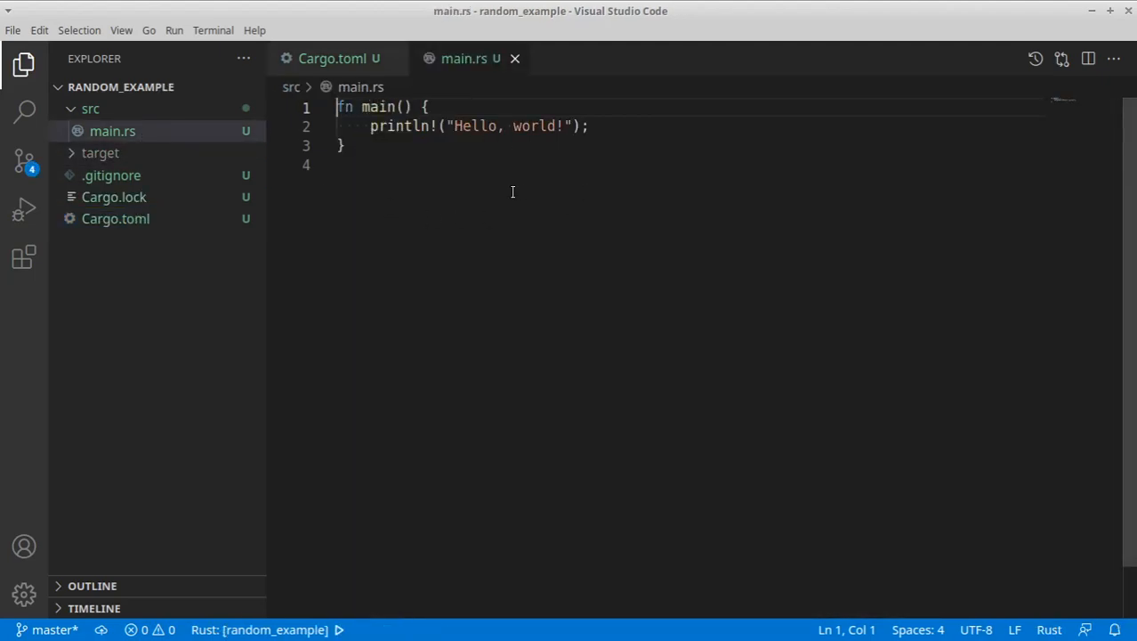
{"action": "left_click", "coordinate": [329, 57]}
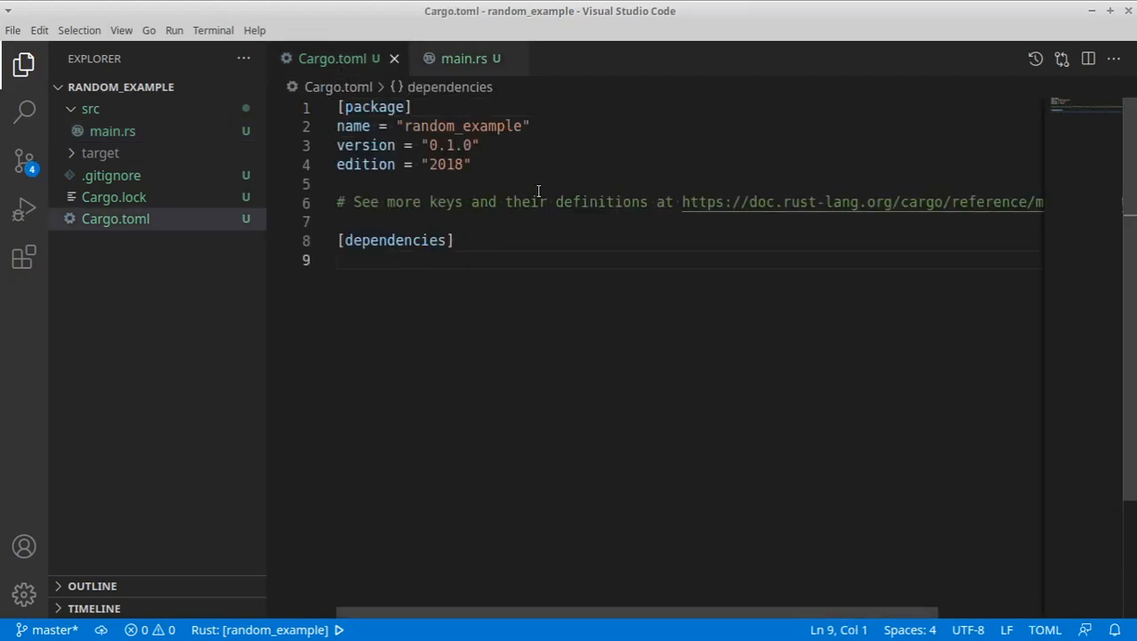
{"action": "type", "text": "fastrand = \"1.5.0\""}
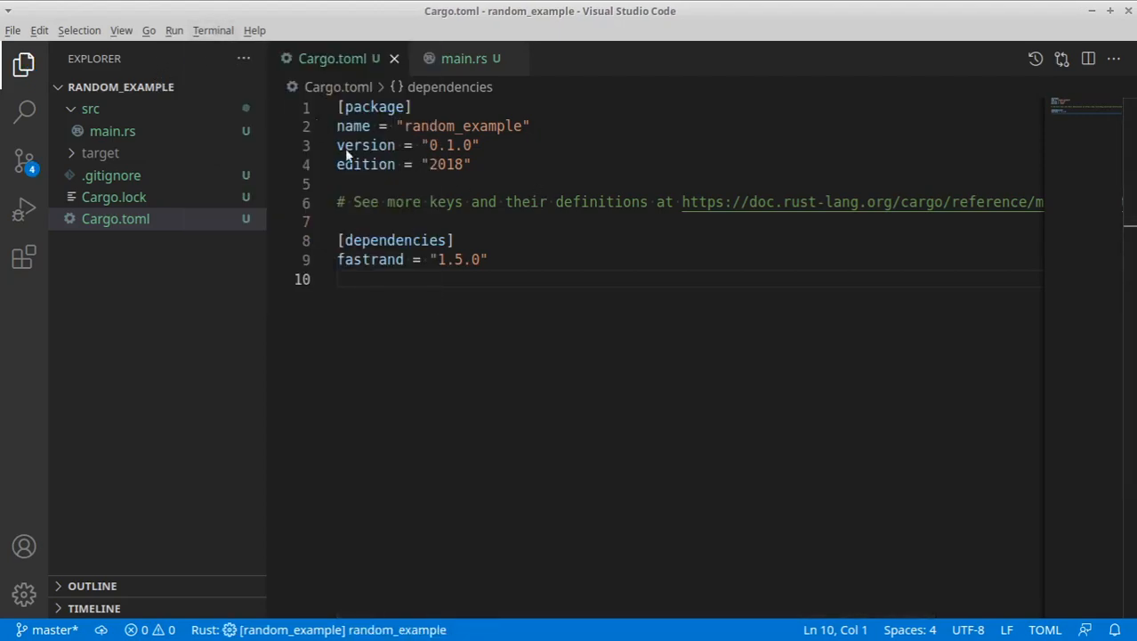
Run cargo build in the integrated terminal so fastrand compiles, returning to main.rs
{"action": "key", "text": "ctrl+`"}
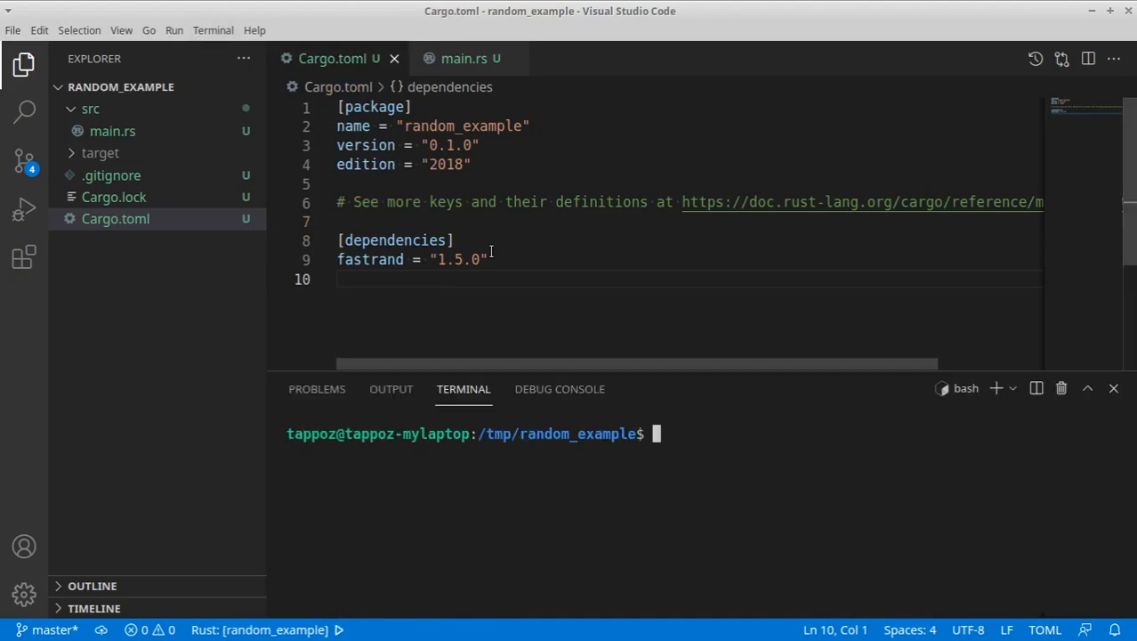
{"action": "type", "text": "cargo build"}
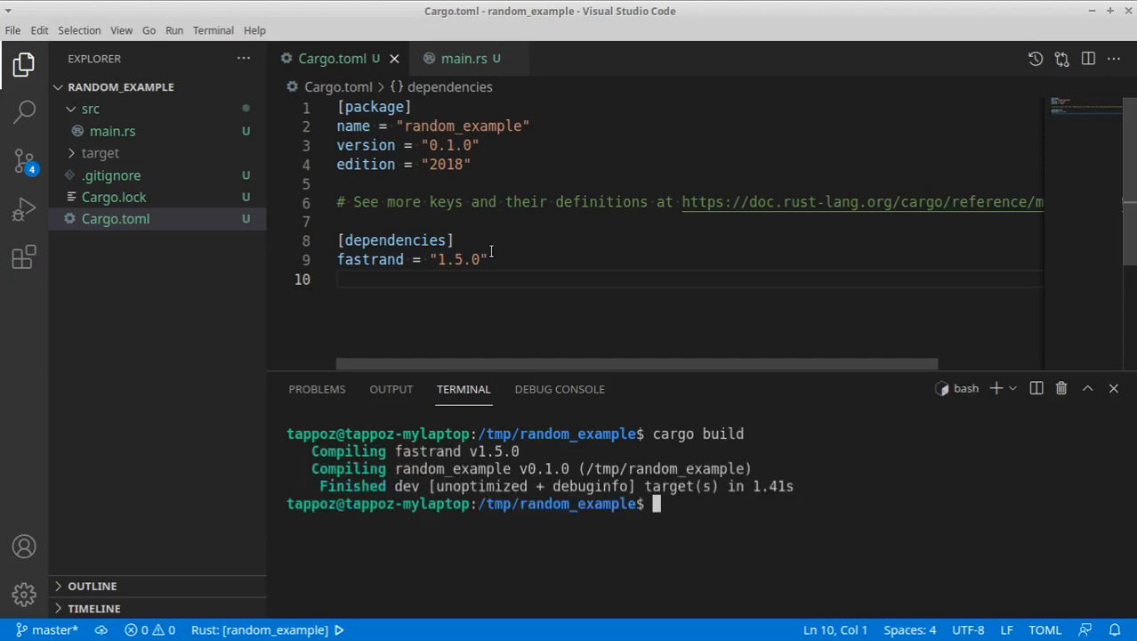
{"action": "left_click", "coordinate": [459, 57]}
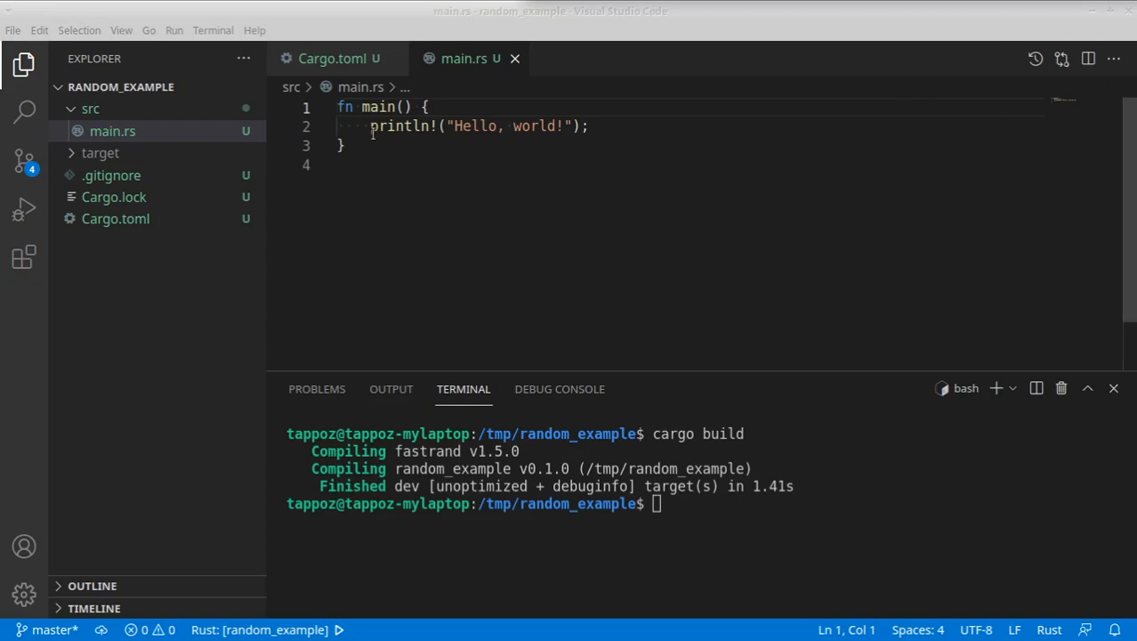
Insert fastrand doc links at the top and select the Hello, world! print line for replacement
{"action": "key", "text": "Enter"}
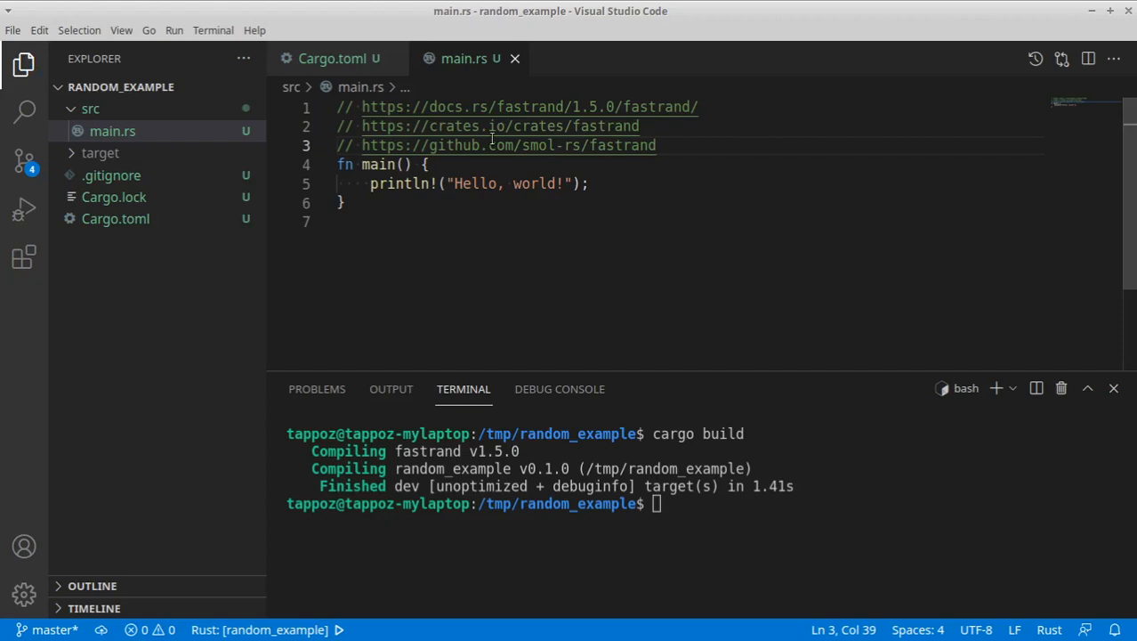
{"action": "mouse_move", "coordinate": [516, 124]}
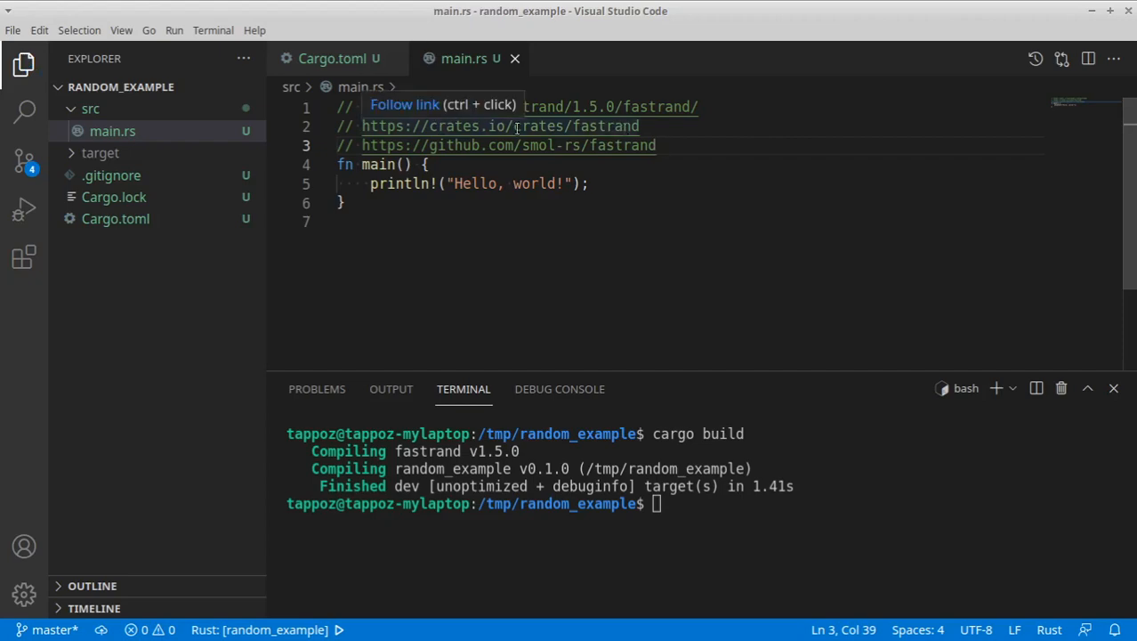
{"action": "mouse_move", "coordinate": [713, 131]}
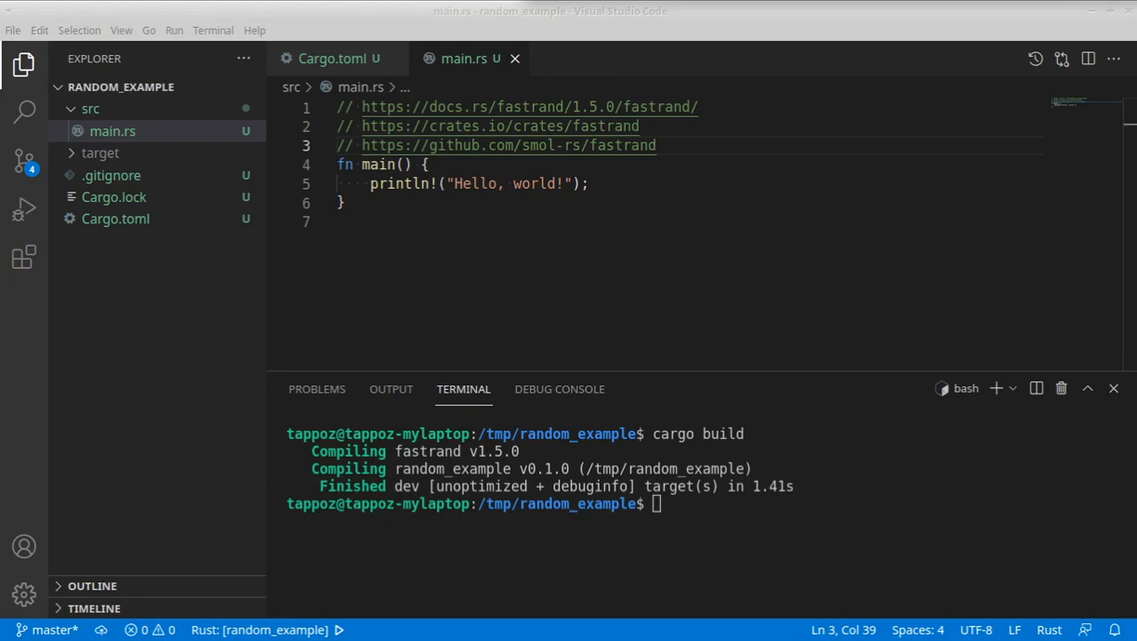
{"action": "left_click_drag", "start_coordinate": [370, 184], "coordinate": [481, 184]}
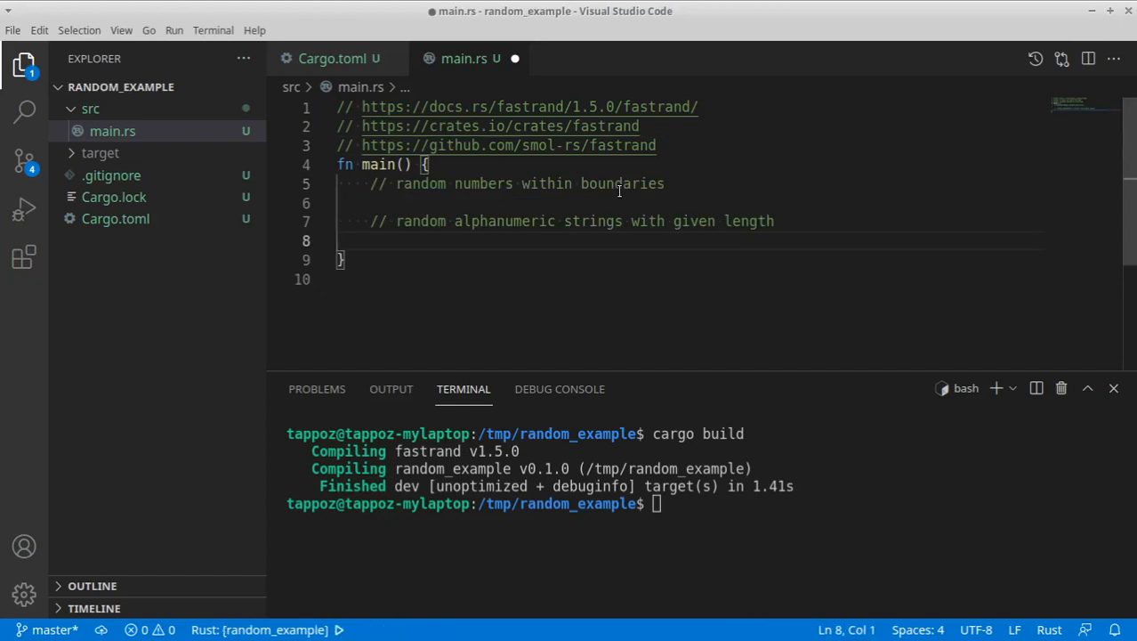
{"action": "mouse_move", "coordinate": [469, 183]}
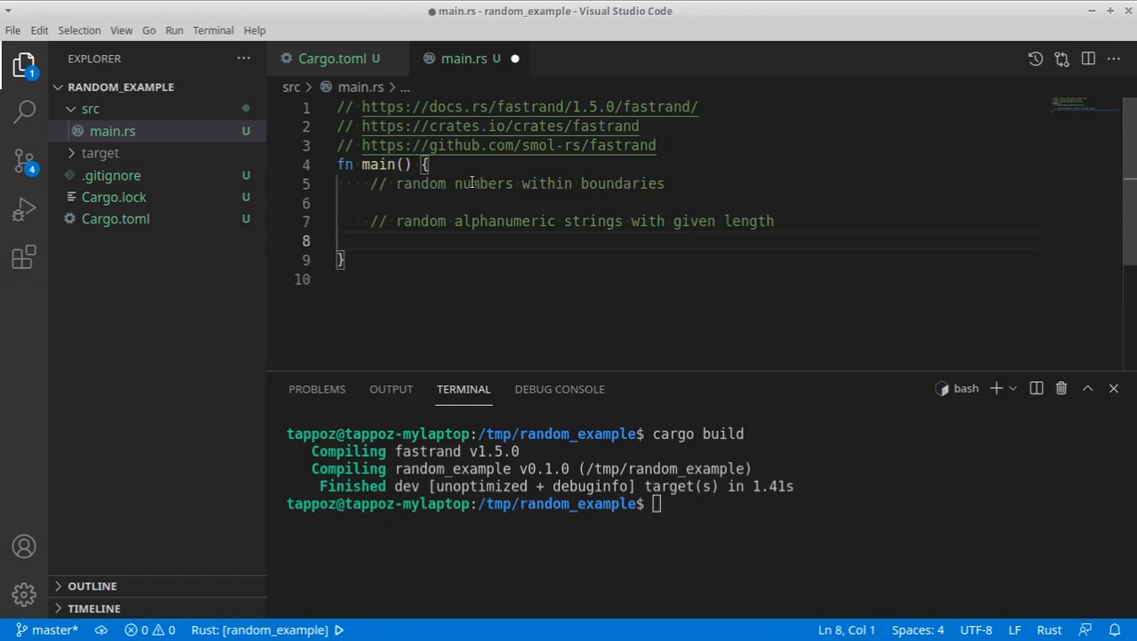
{"action": "mouse_move", "coordinate": [603, 183]}
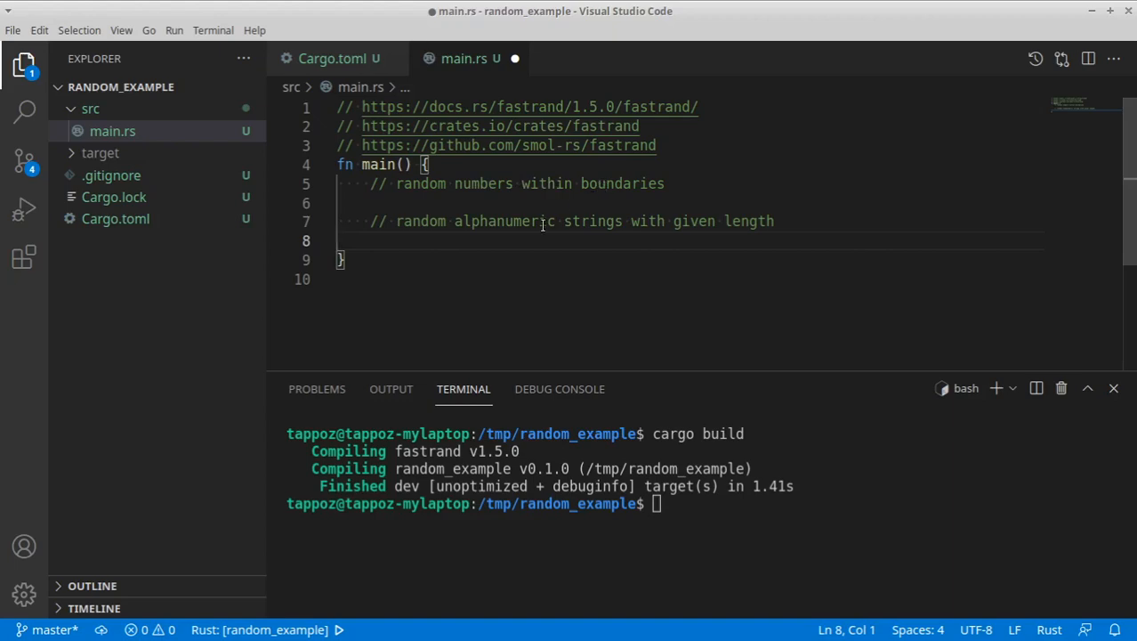
{"action": "mouse_move", "coordinate": [635, 235]}
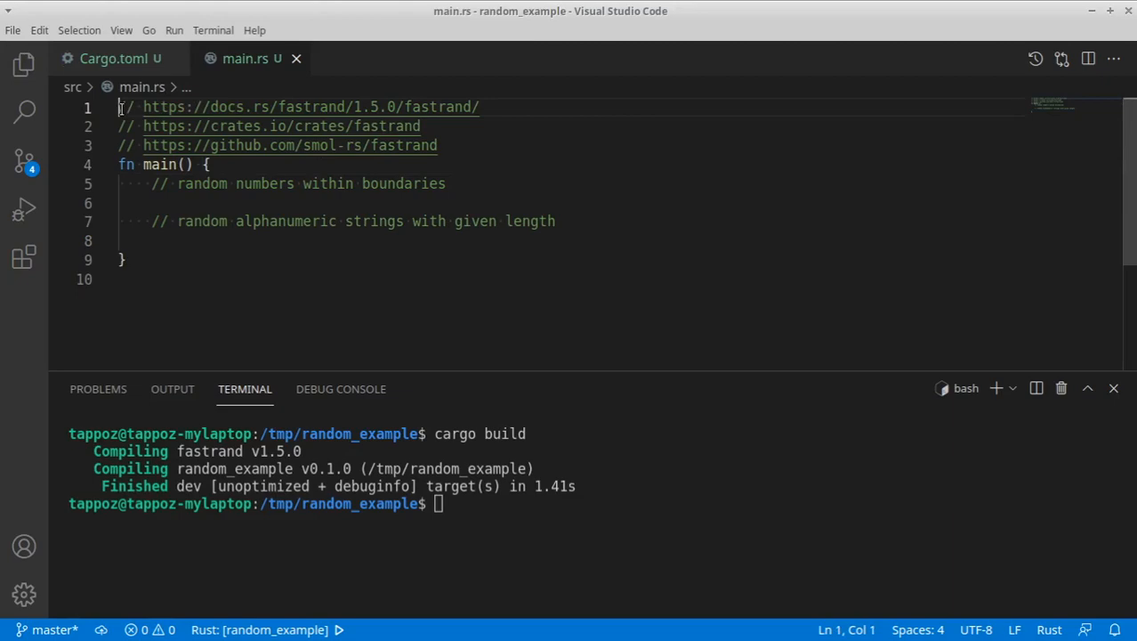
{"action": "type", "text": "use fastrand;"}
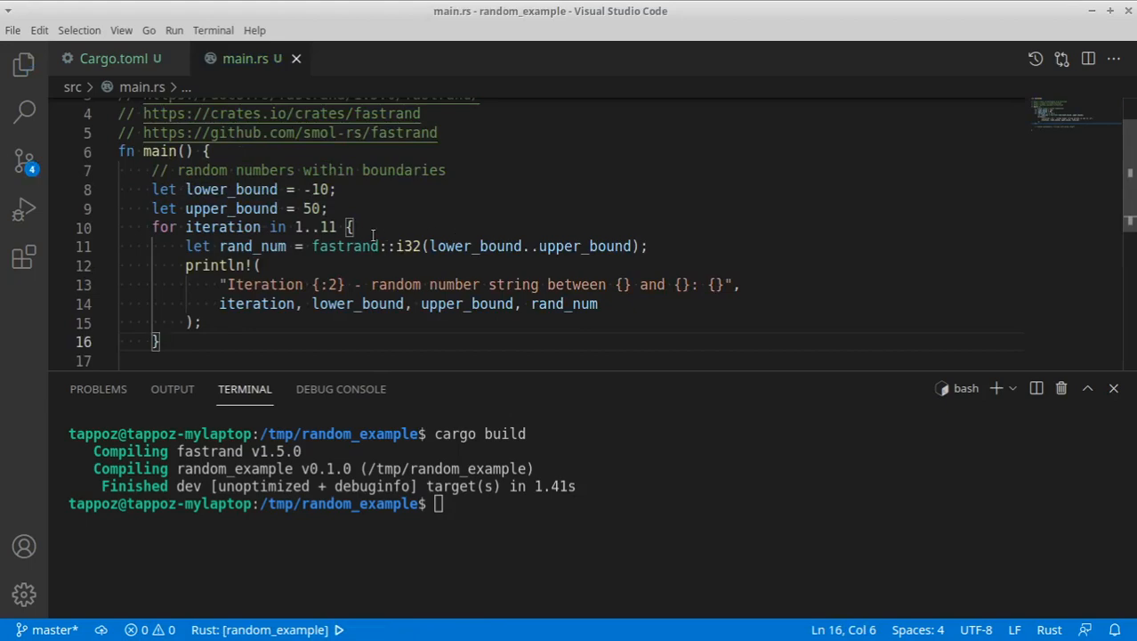
{"action": "double_click", "coordinate": [231, 189]}
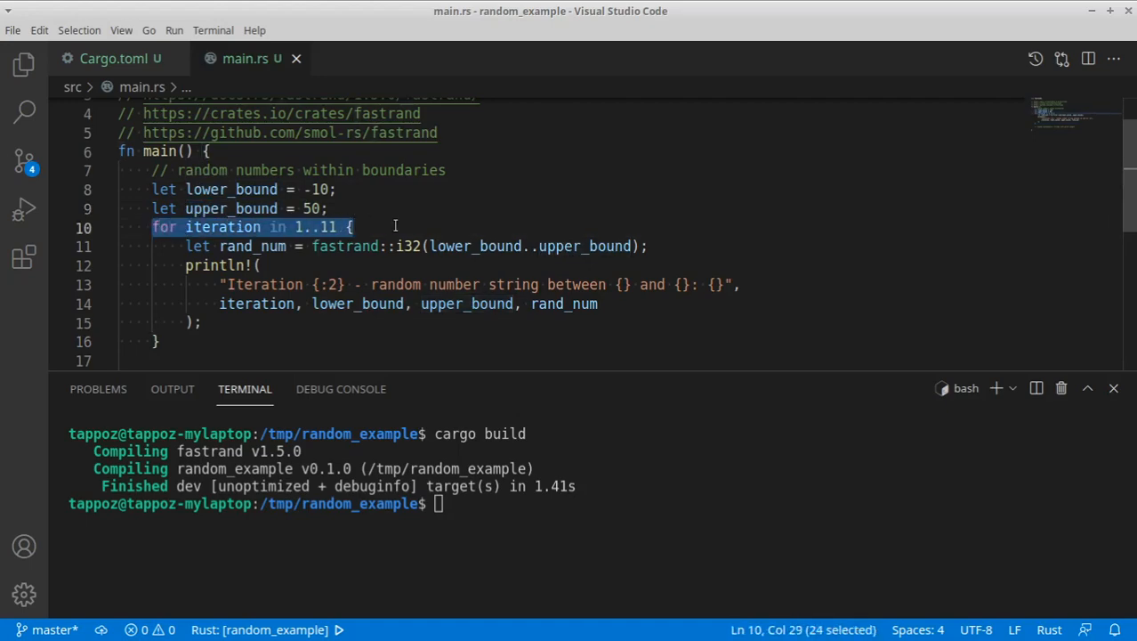
{"action": "mouse_move", "coordinate": [353, 274]}
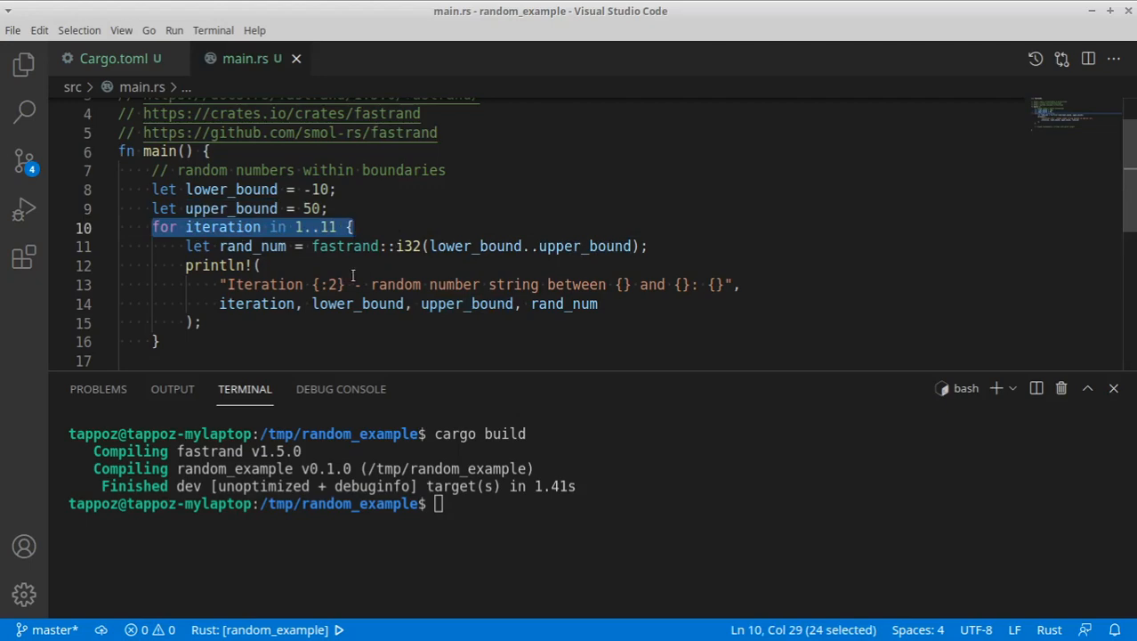
{"action": "mouse_move", "coordinate": [354, 245]}
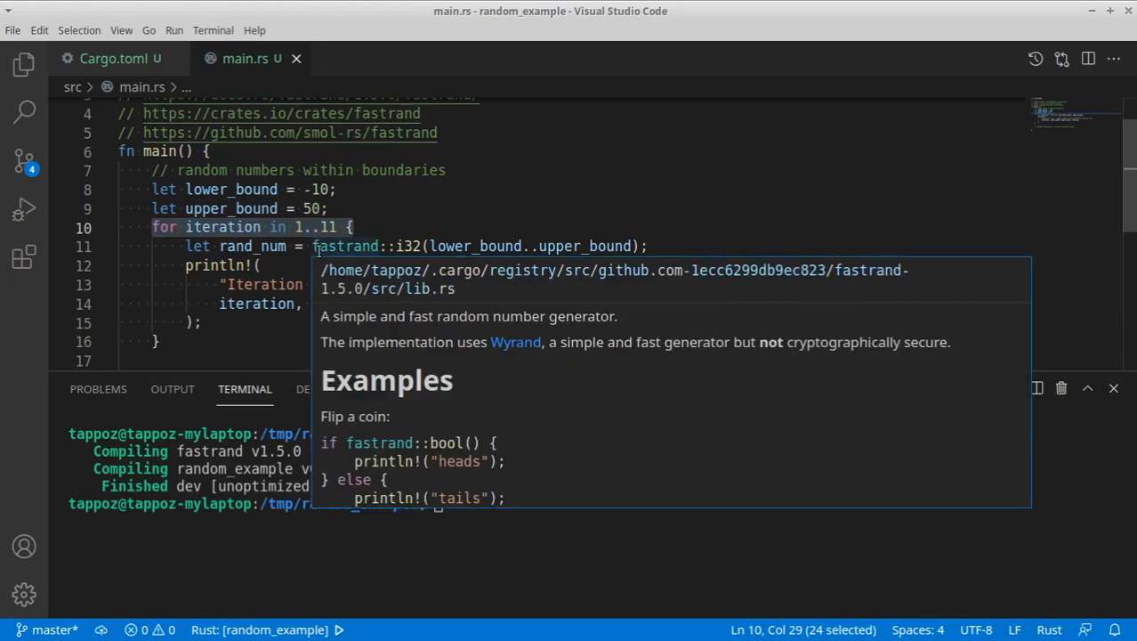
{"action": "mouse_move", "coordinate": [341, 246]}
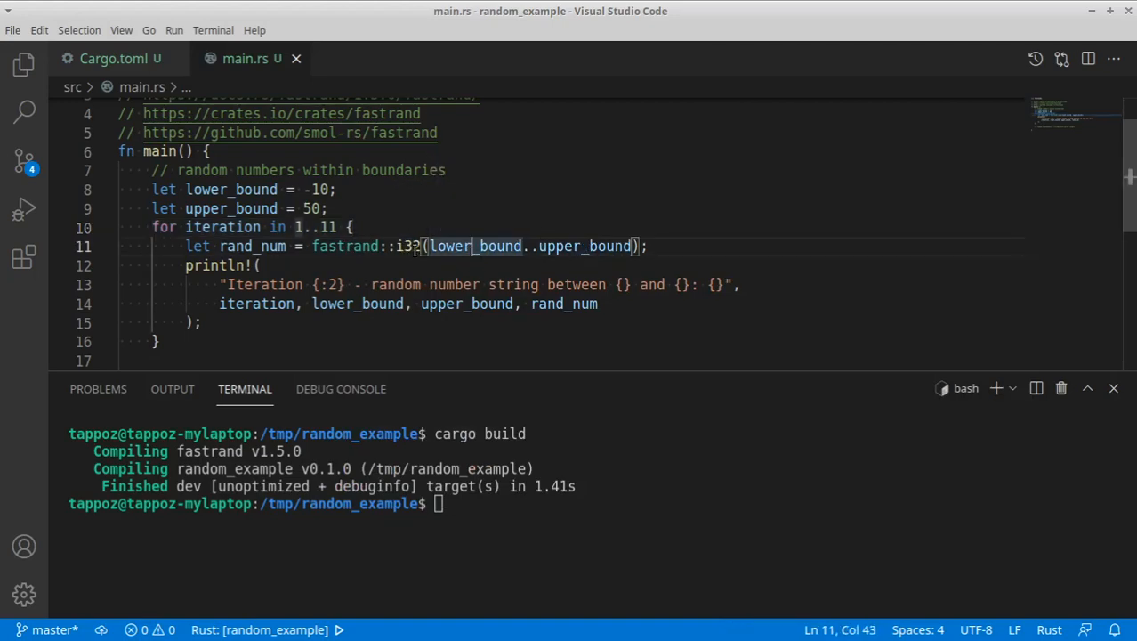
{"action": "mouse_move", "coordinate": [409, 246]}
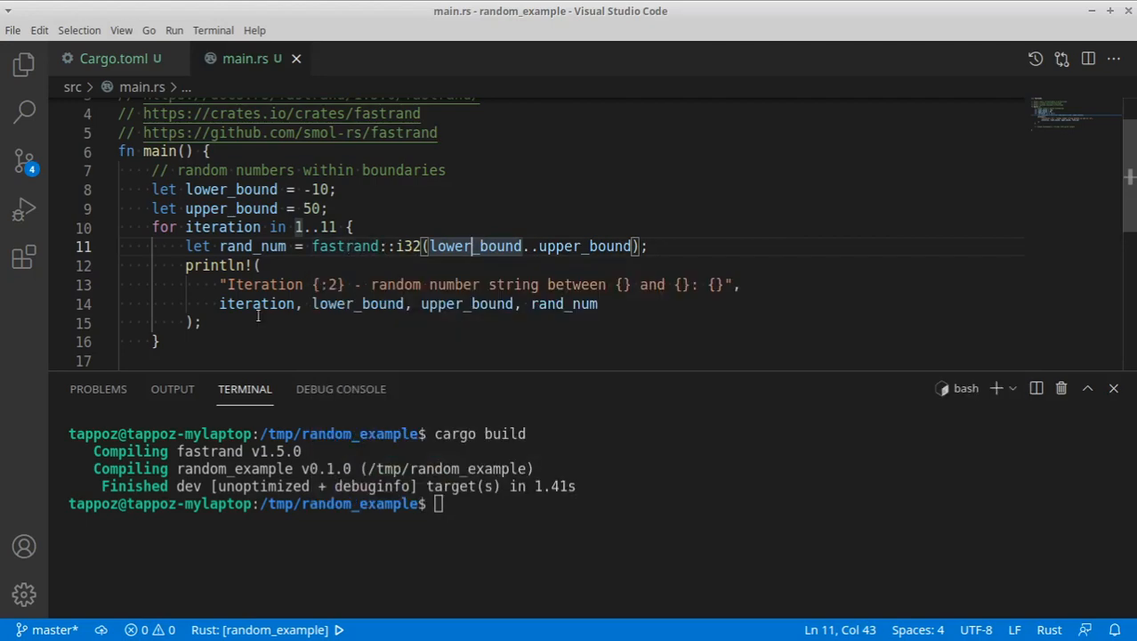
{"action": "left_click_drag", "start_coordinate": [185, 265], "coordinate": [203, 322]}
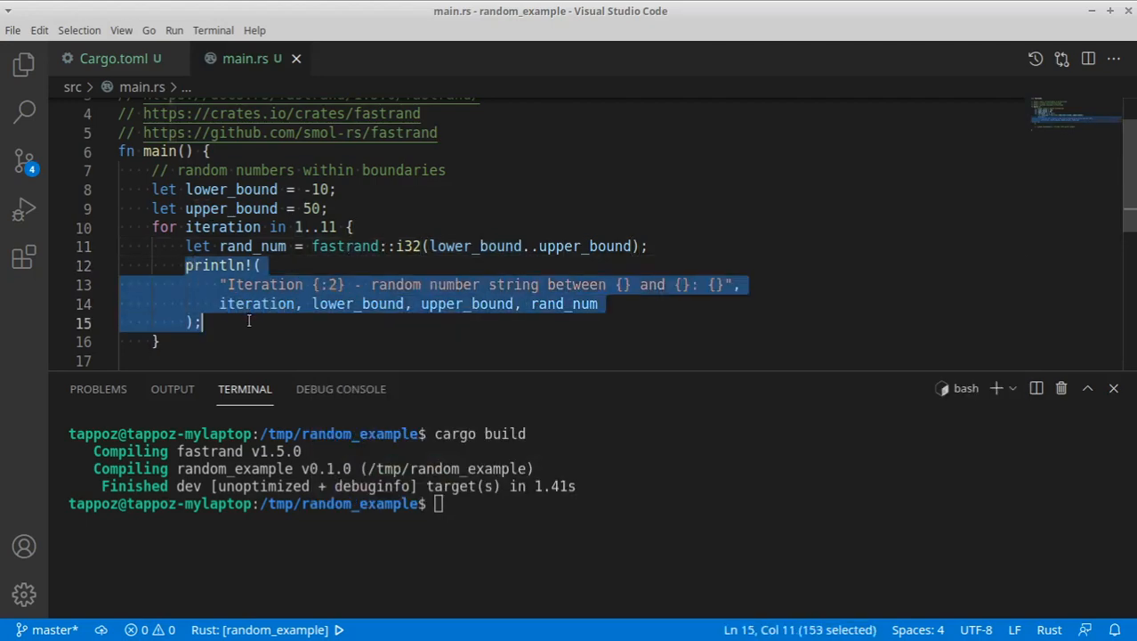
{"action": "mouse_move", "coordinate": [242, 322]}
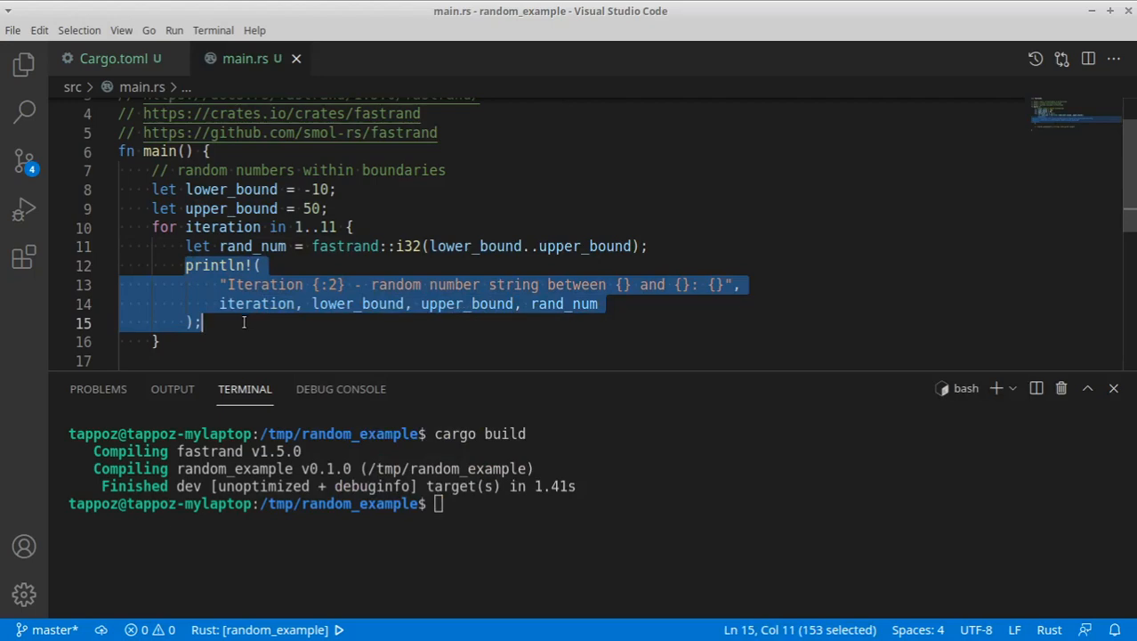
{"action": "mouse_move", "coordinate": [132, 304]}
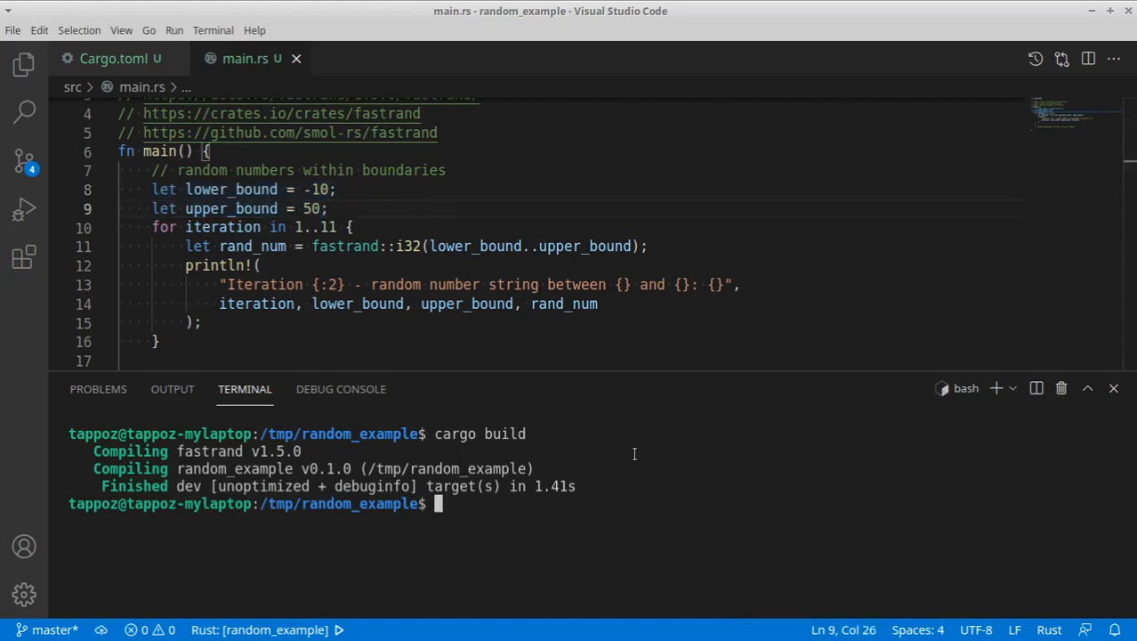
Run cargo run to print ten random numbers between -10 and 50, highlighting the bounds
{"action": "type", "text": "cargo"}
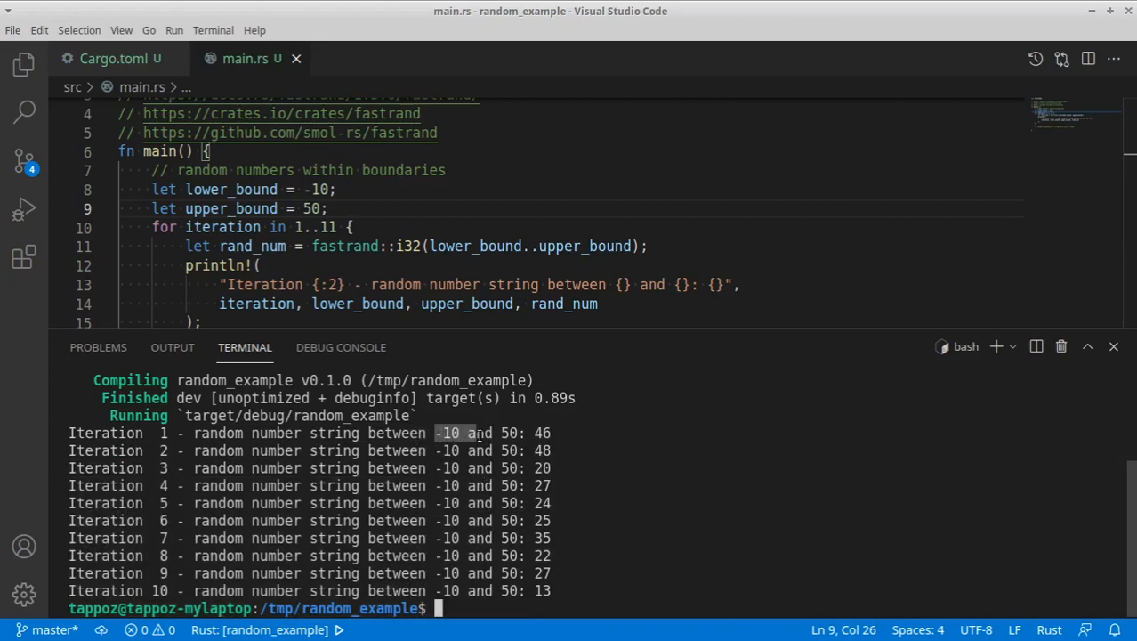
{"action": "left_click_drag", "start_coordinate": [436, 432], "coordinate": [520, 433]}
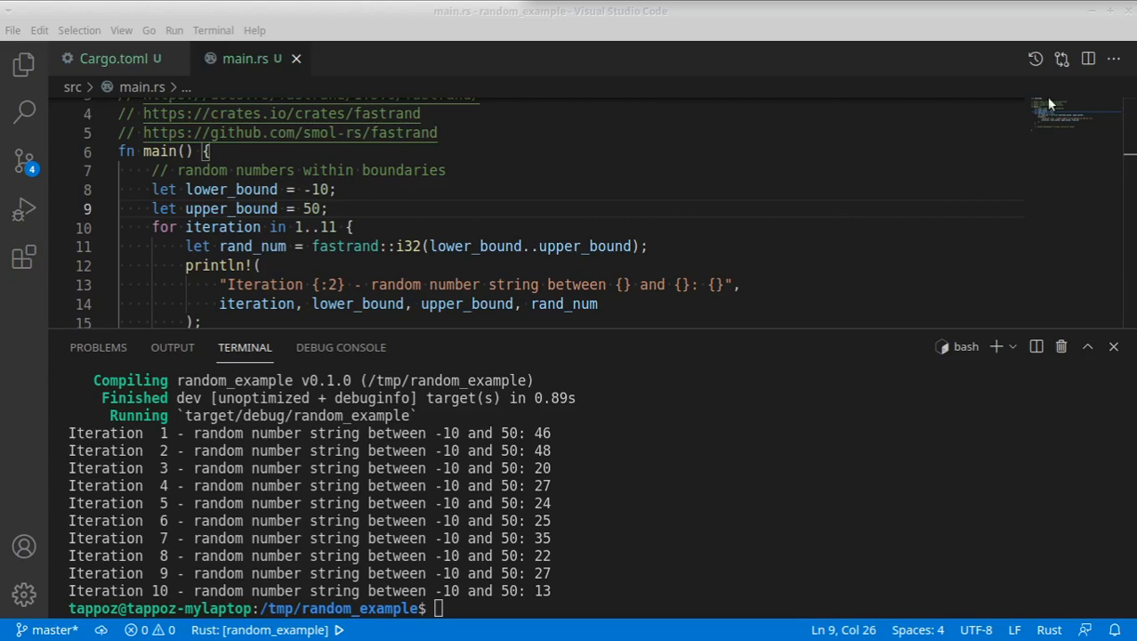
{"action": "mouse_move", "coordinate": [723, 324]}
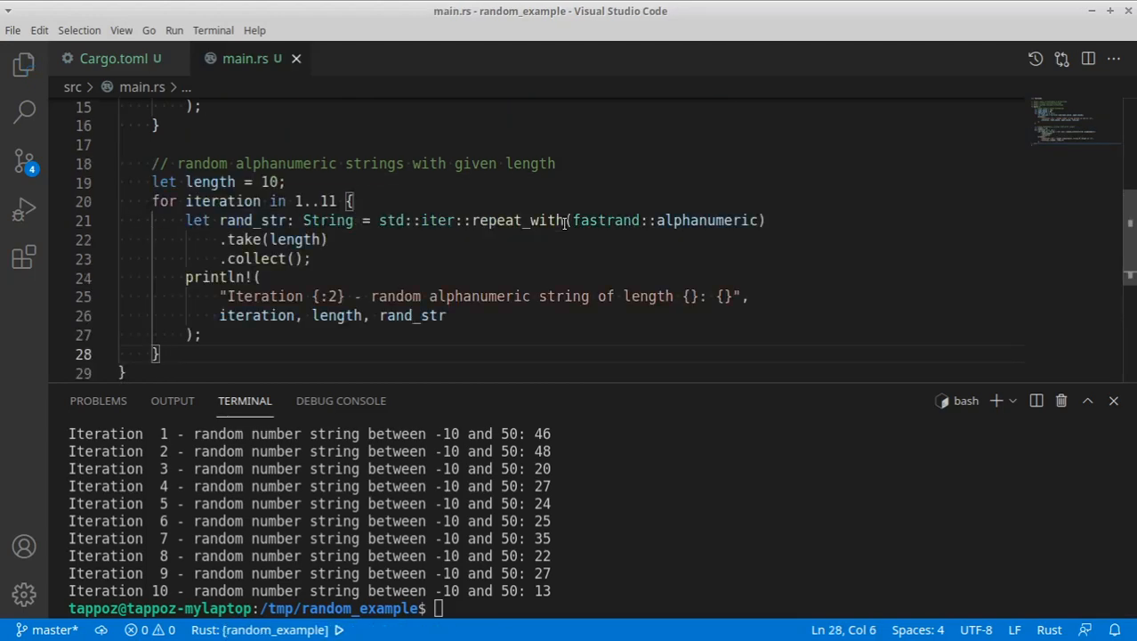
{"action": "mouse_move", "coordinate": [448, 259]}
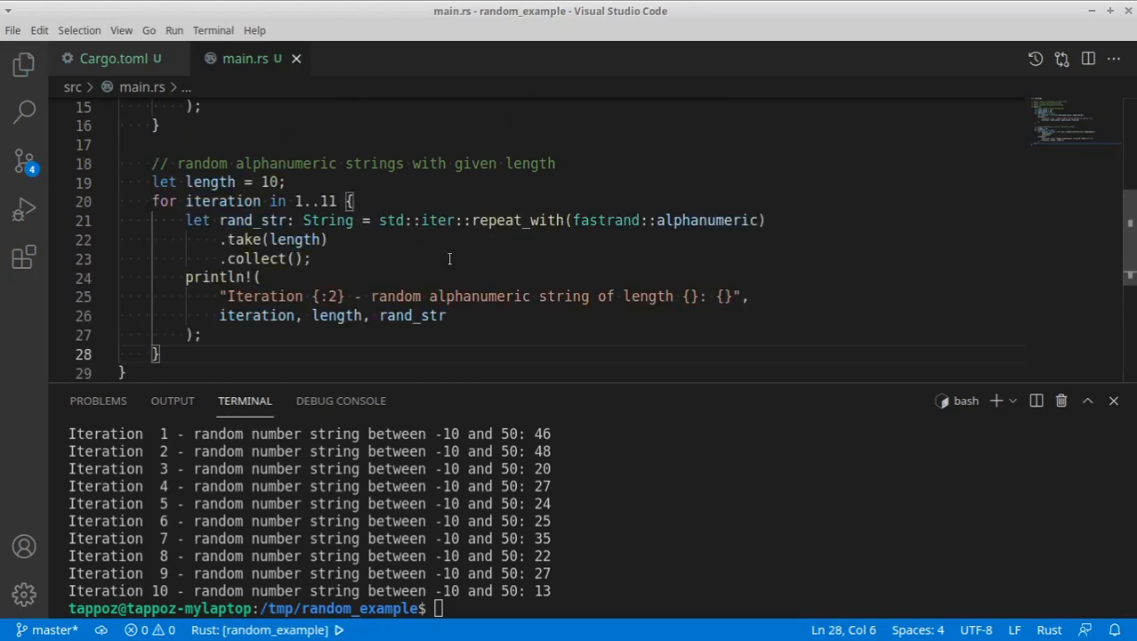
{"action": "mouse_move", "coordinate": [619, 224]}
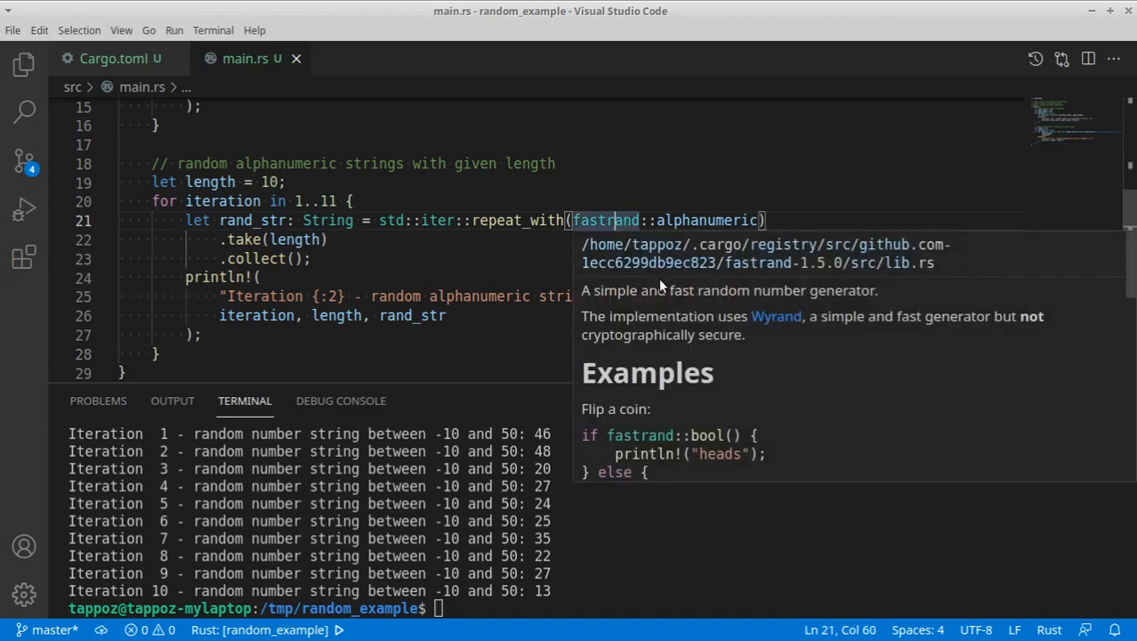
{"action": "mouse_move", "coordinate": [709, 221]}
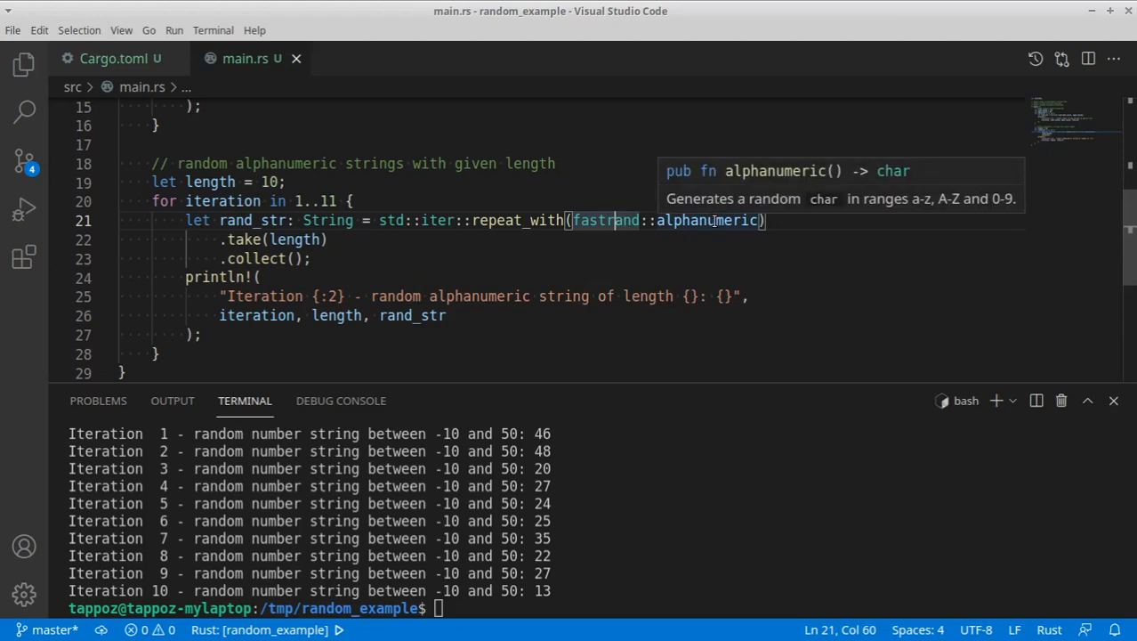
{"action": "mouse_move", "coordinate": [516, 220]}
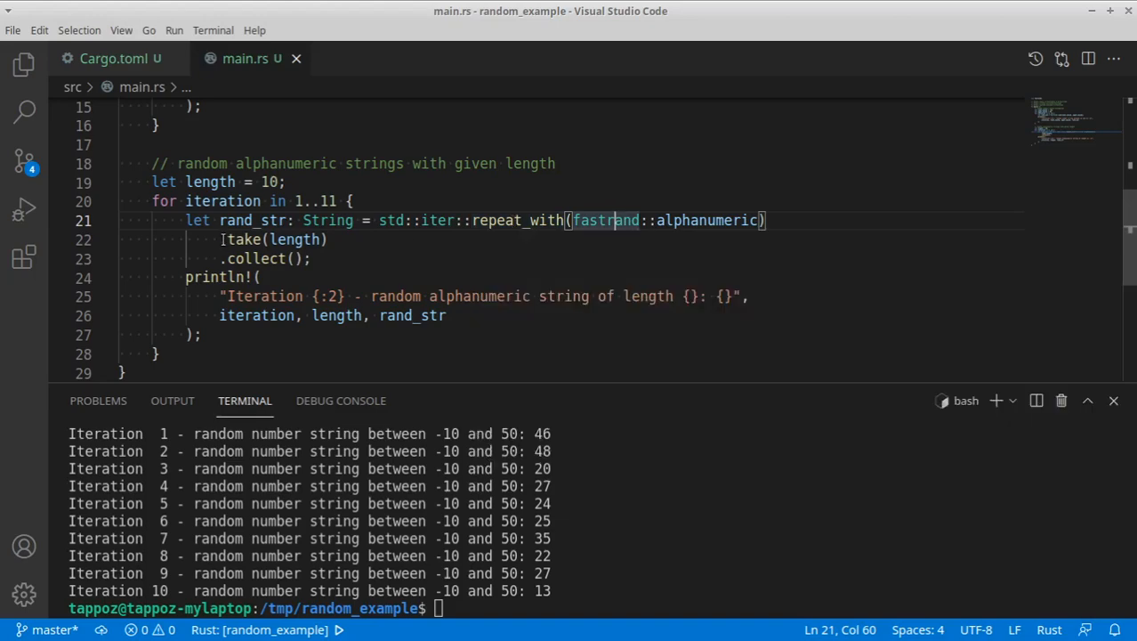
{"action": "left_click_drag", "start_coordinate": [765, 221], "coordinate": [310, 260]}
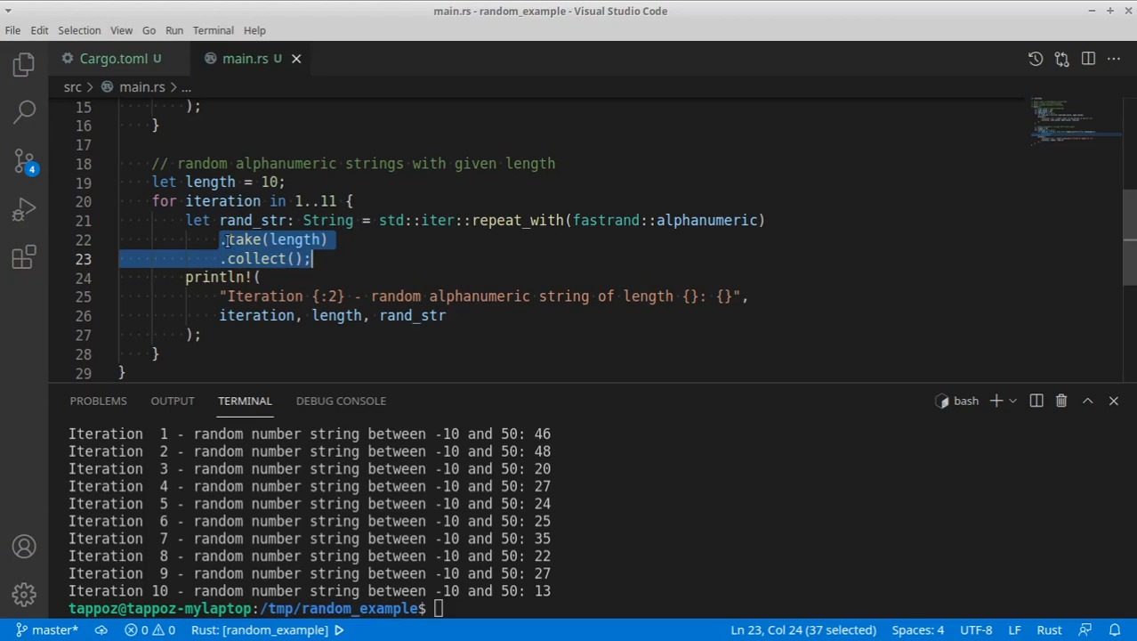
{"action": "left_click", "coordinate": [291, 238]}
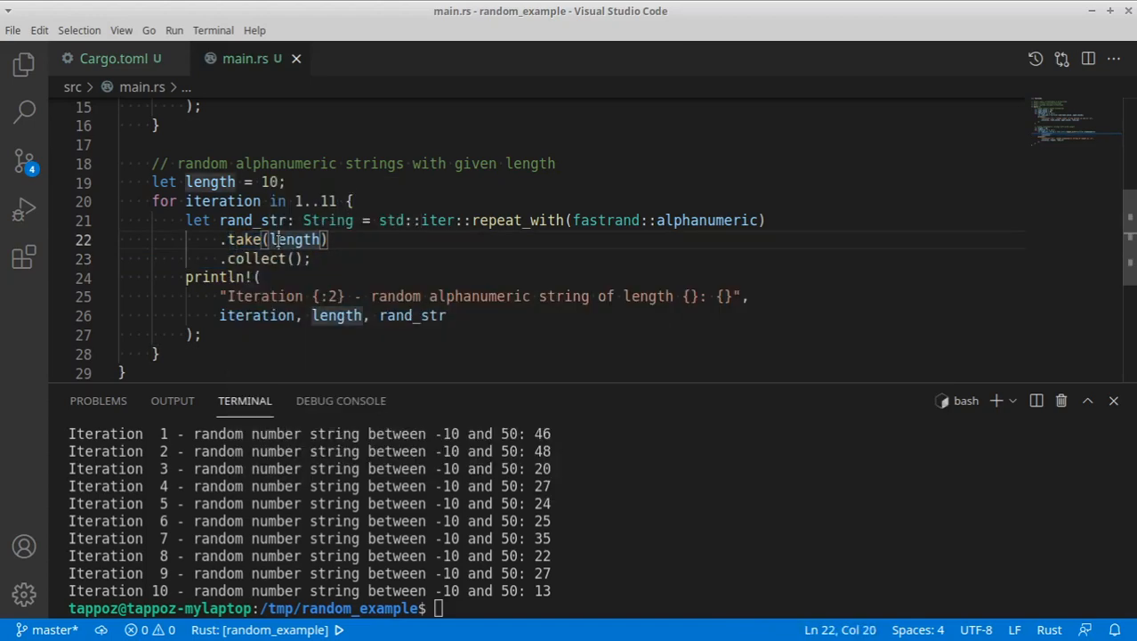
{"action": "mouse_move", "coordinate": [620, 225]}
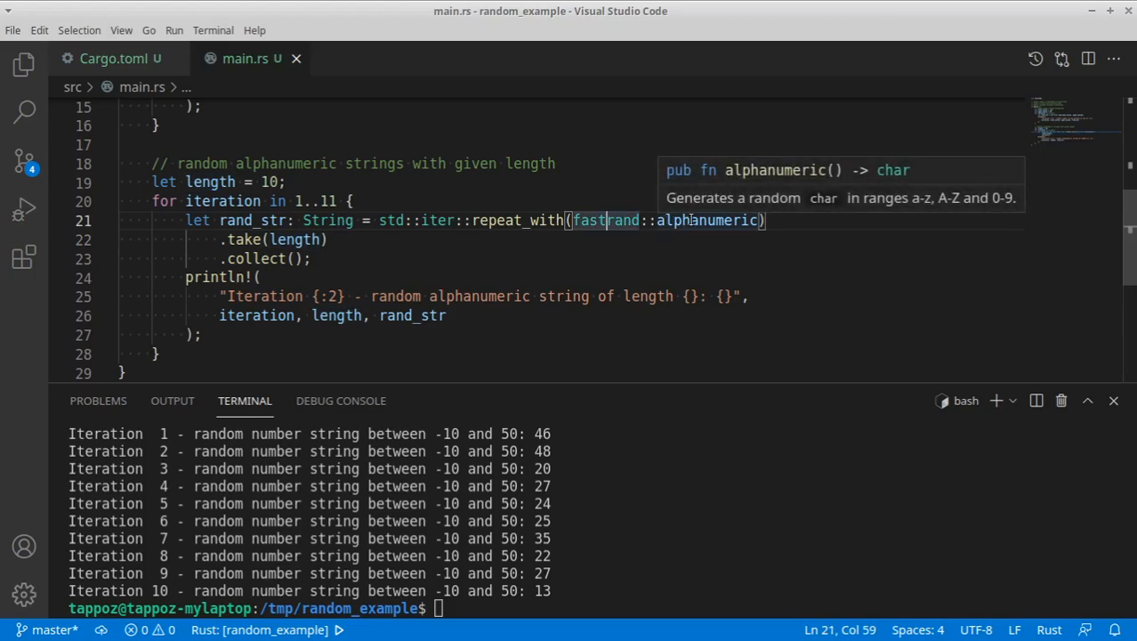
{"action": "left_click", "coordinate": [264, 258]}
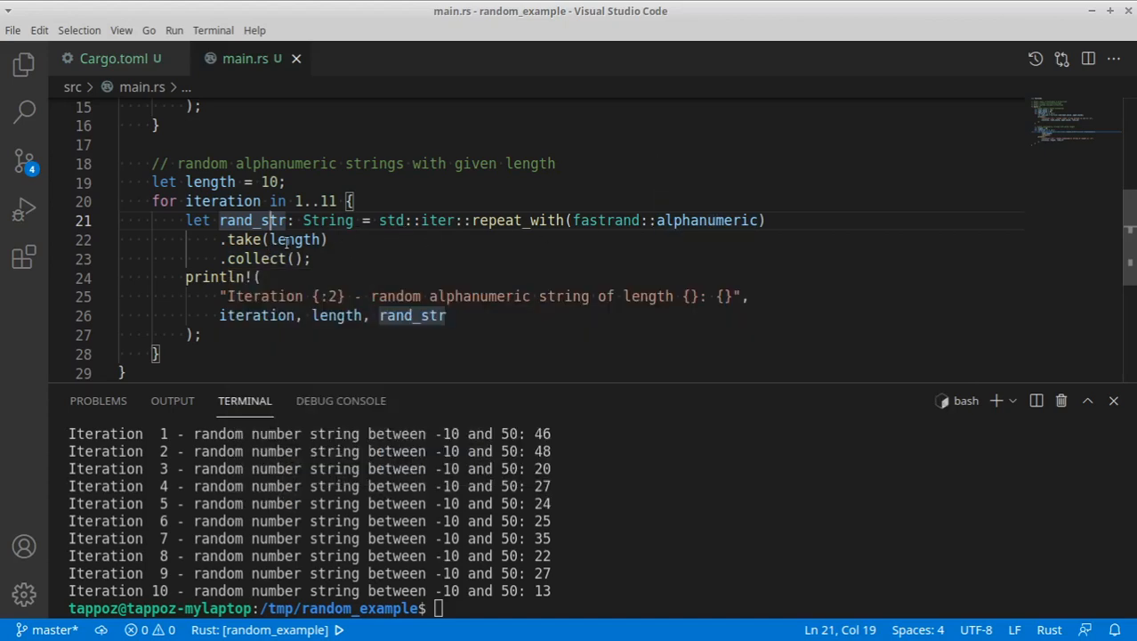
{"action": "mouse_move", "coordinate": [327, 221]}
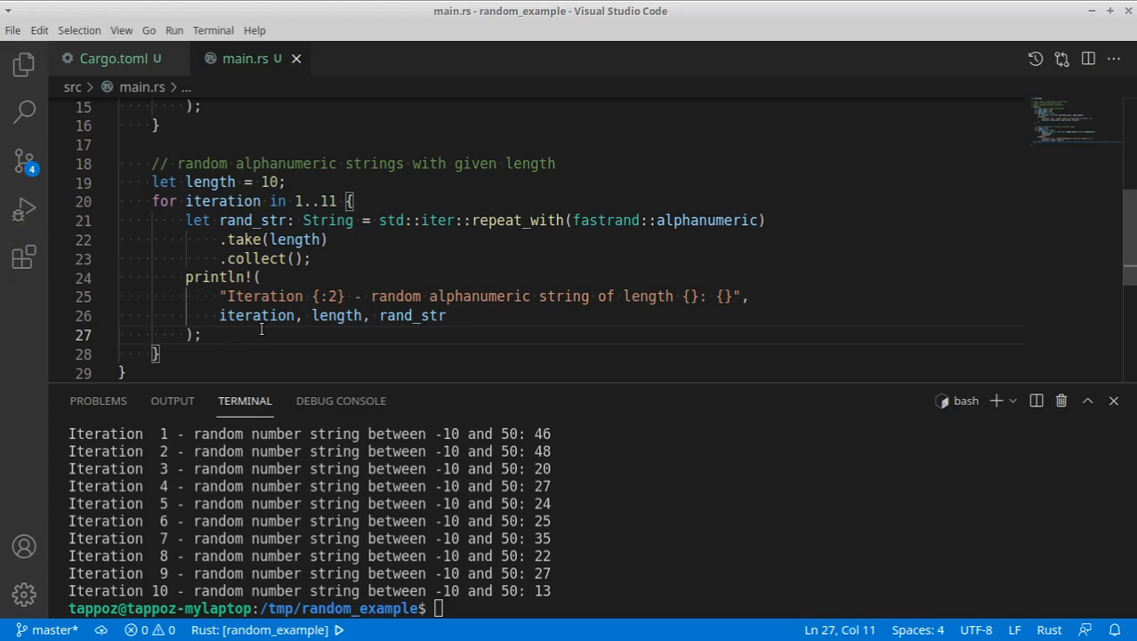
{"action": "mouse_move", "coordinate": [492, 359]}
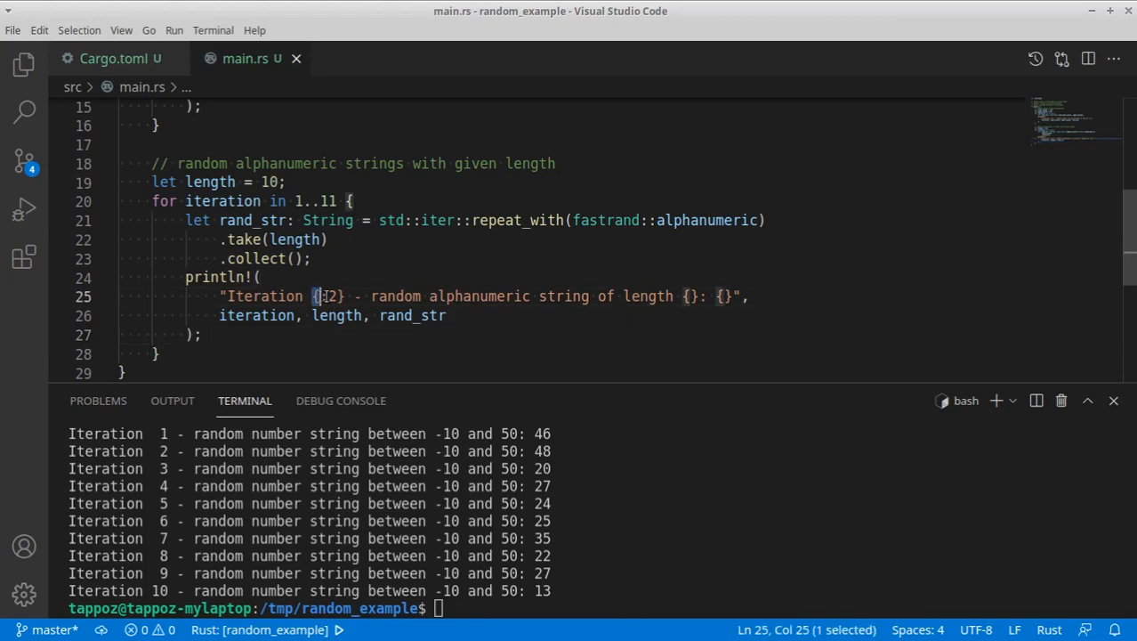
{"action": "left_click_drag", "start_coordinate": [313, 295], "coordinate": [344, 295]}
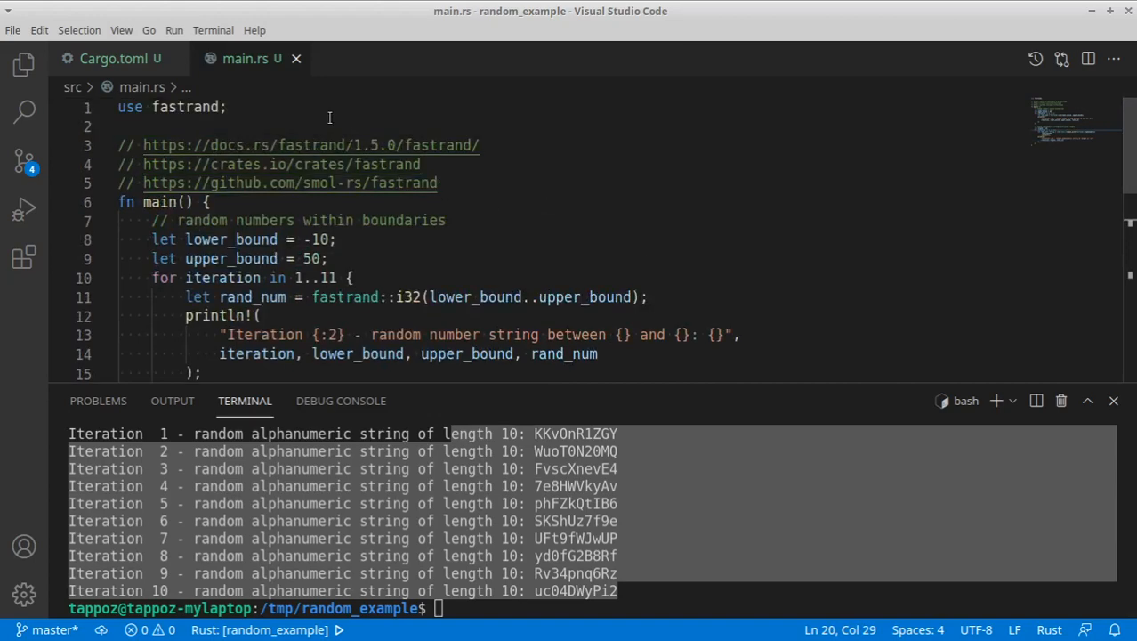
Select fastrand in the use statement to view the crate's documentation
{"action": "double_click", "coordinate": [185, 107]}
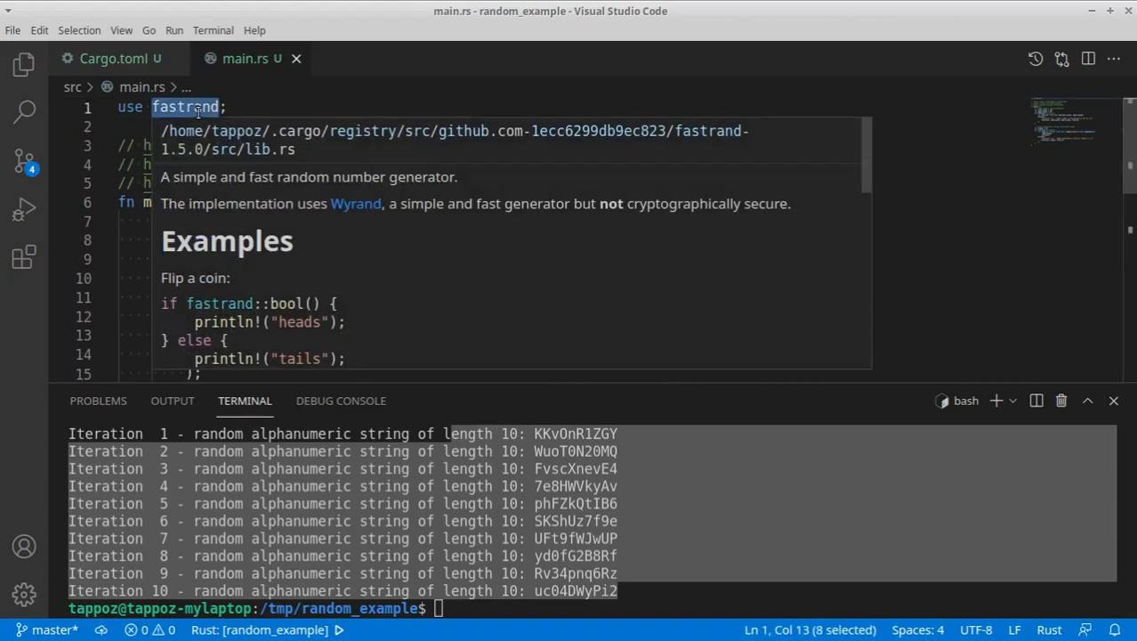